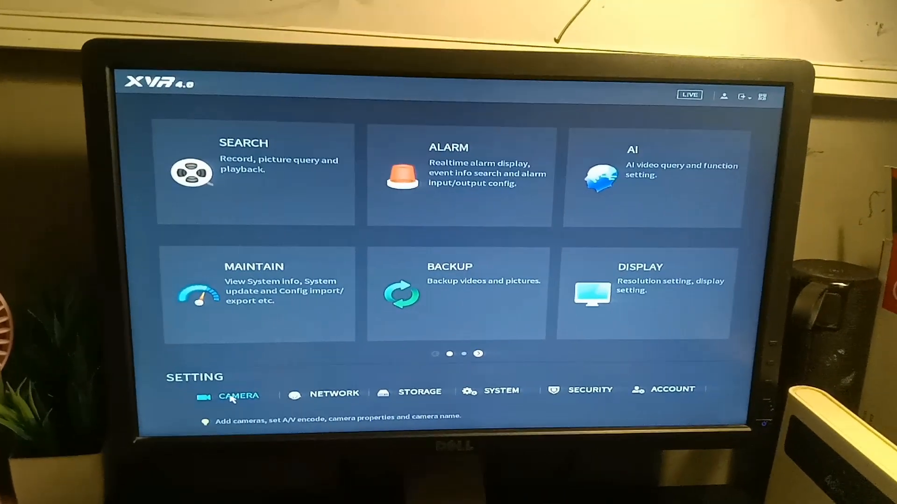
Step: View the Camera settings and Channel Type page, then return to the eight-channel live view
{"action": "left_click", "coordinate": [238, 396]}
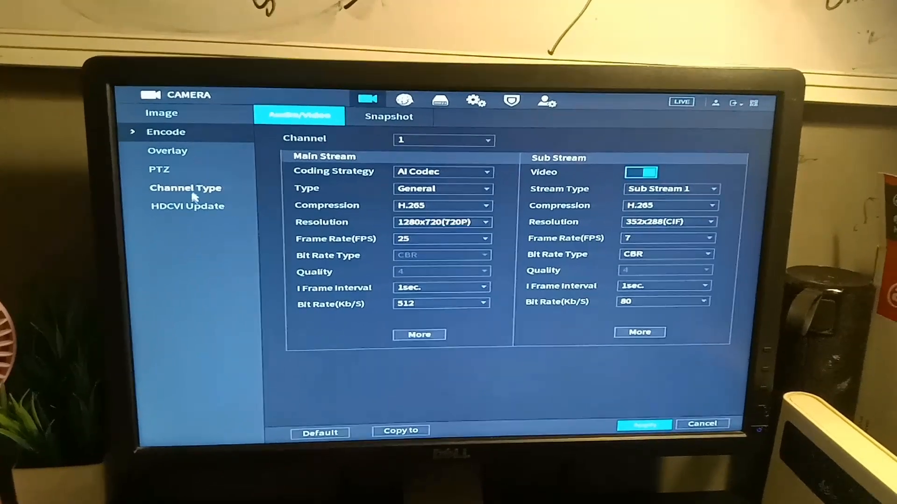
{"action": "left_click", "coordinate": [185, 187]}
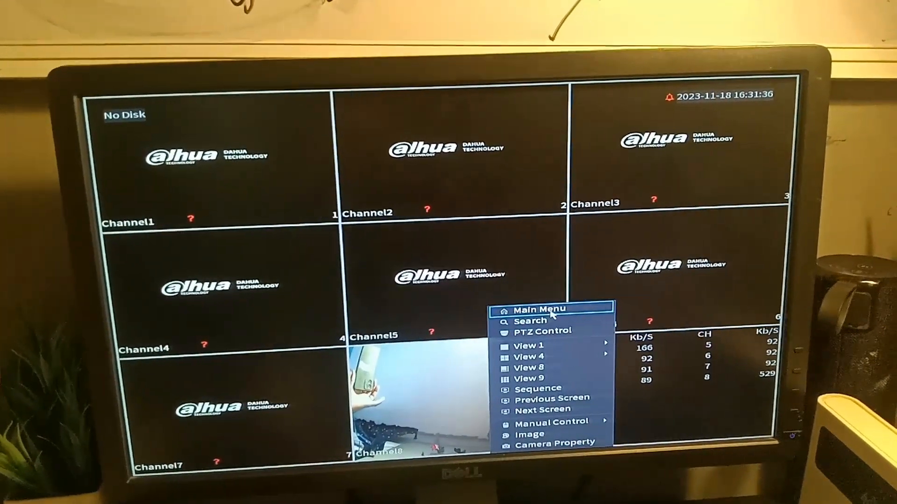
Step: Make channel 8 an IP channel in Channel Type and confirm the device reboot
{"action": "left_click", "coordinate": [536, 310]}
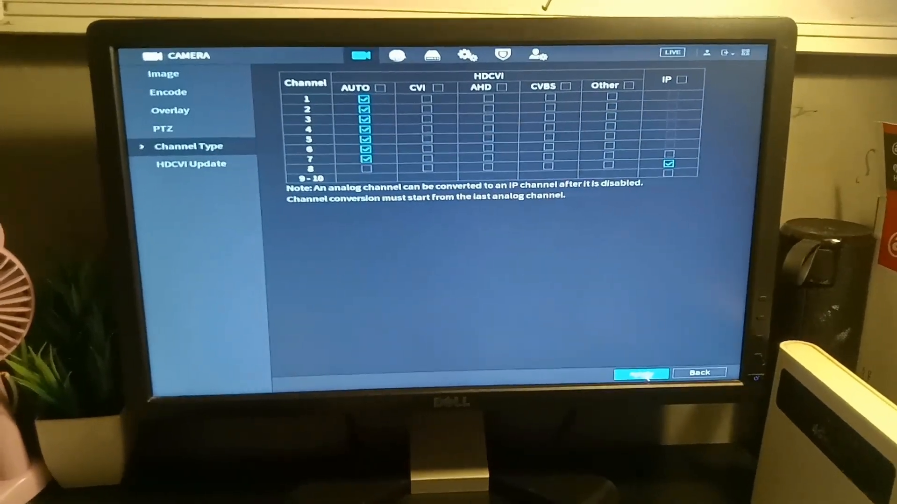
{"action": "left_click", "coordinate": [640, 374]}
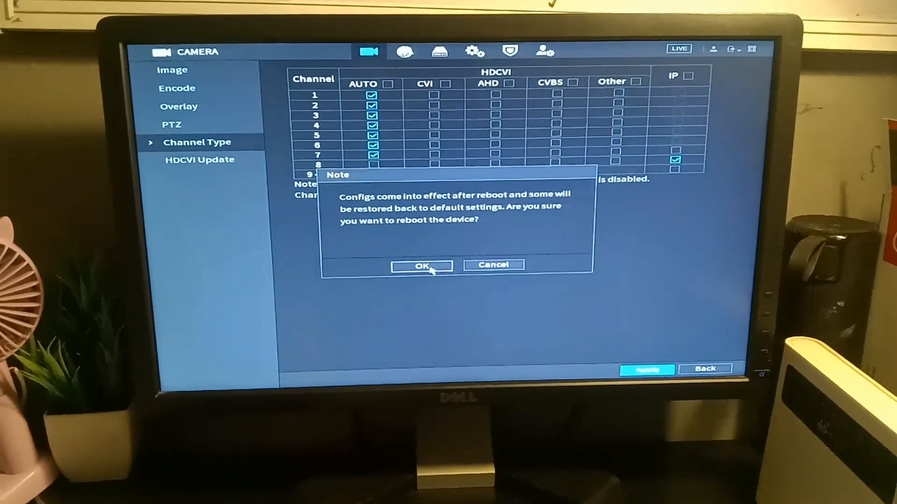
{"action": "left_click", "coordinate": [421, 266]}
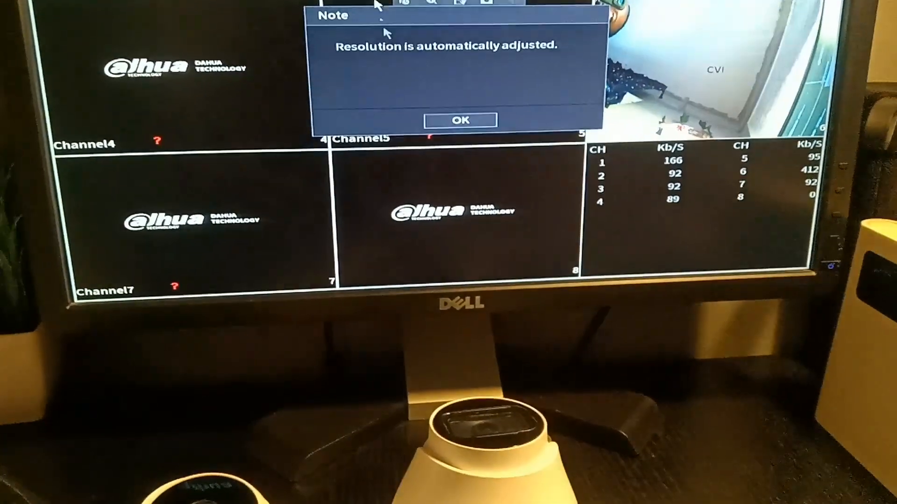
Step: Dismiss the resolution notice, log in as admin with the unlock pattern, and reach the Camera settings
{"action": "left_click", "coordinate": [459, 120]}
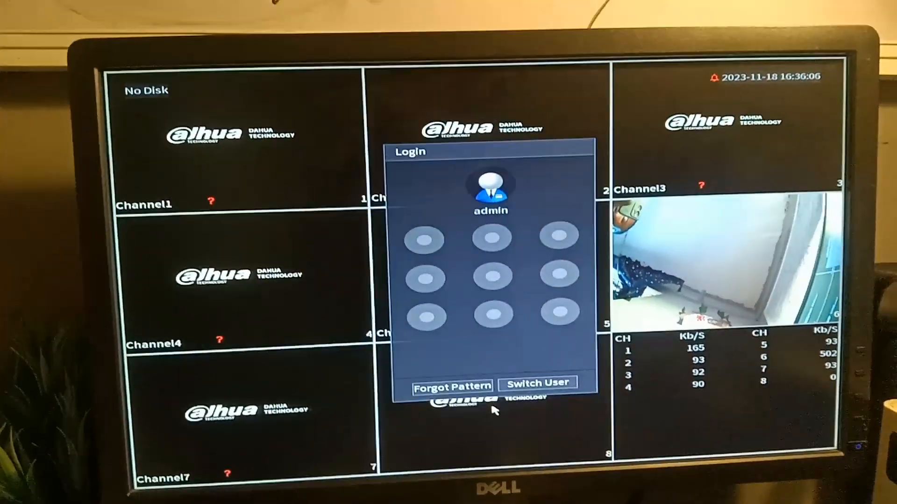
{"action": "left_click_drag", "start_coordinate": [459, 219], "coordinate": [459, 298]}
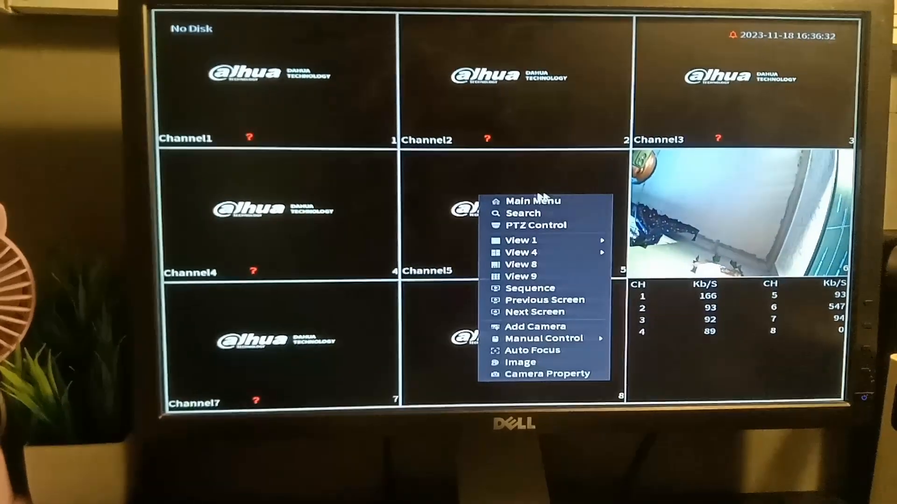
{"action": "left_click", "coordinate": [531, 201]}
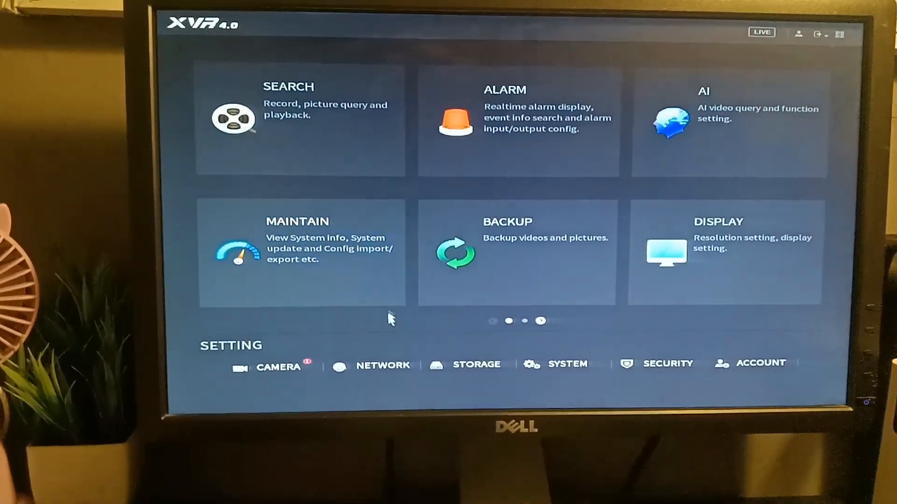
{"action": "left_click", "coordinate": [277, 367]}
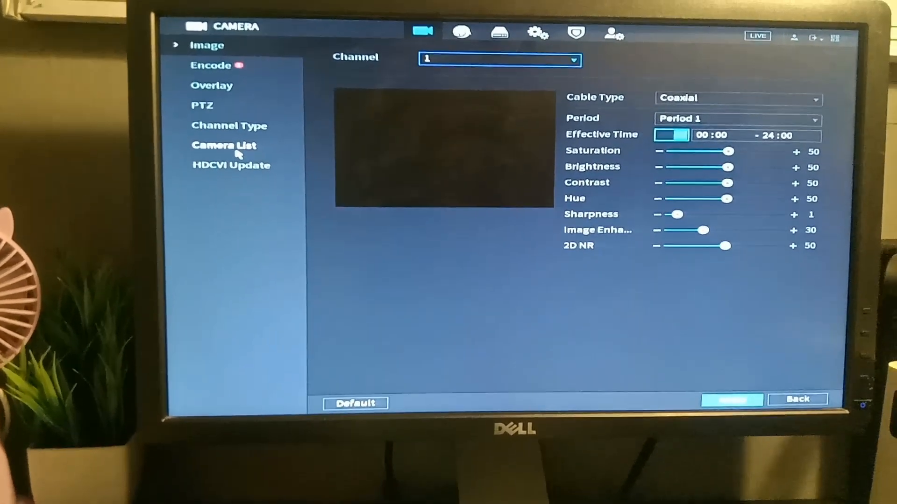
Step: Show the Camera List, where 192.168.1.2 is auto-added as channel D8
{"action": "left_click", "coordinate": [223, 146]}
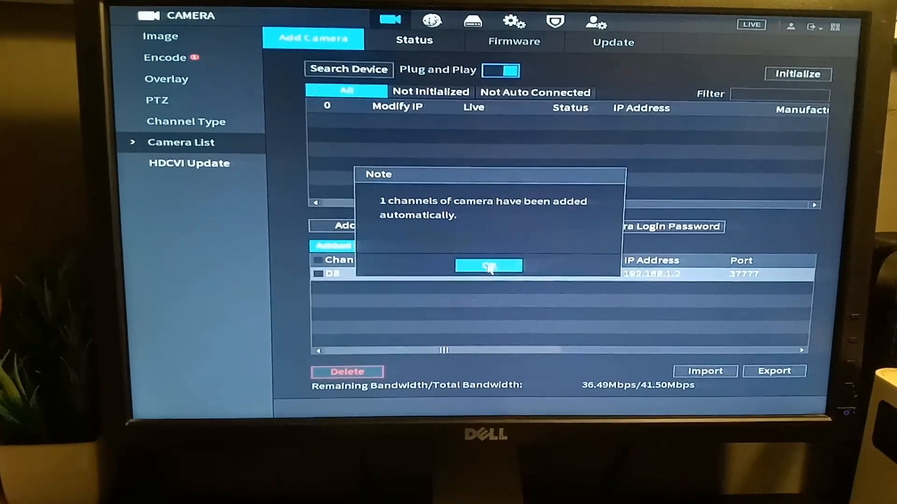
Step: Delete the auto-added channel D8 (192.168.1.2), leaving Added Device empty
{"action": "left_click", "coordinate": [488, 266]}
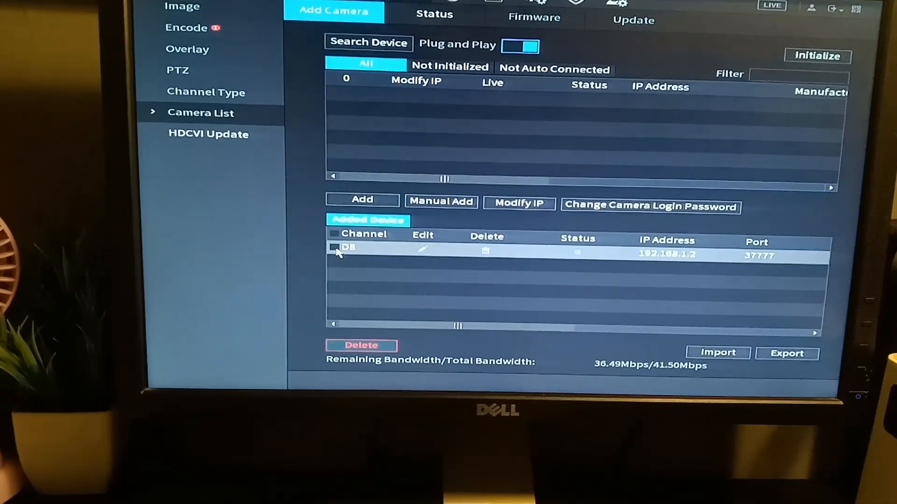
{"action": "left_click", "coordinate": [361, 345]}
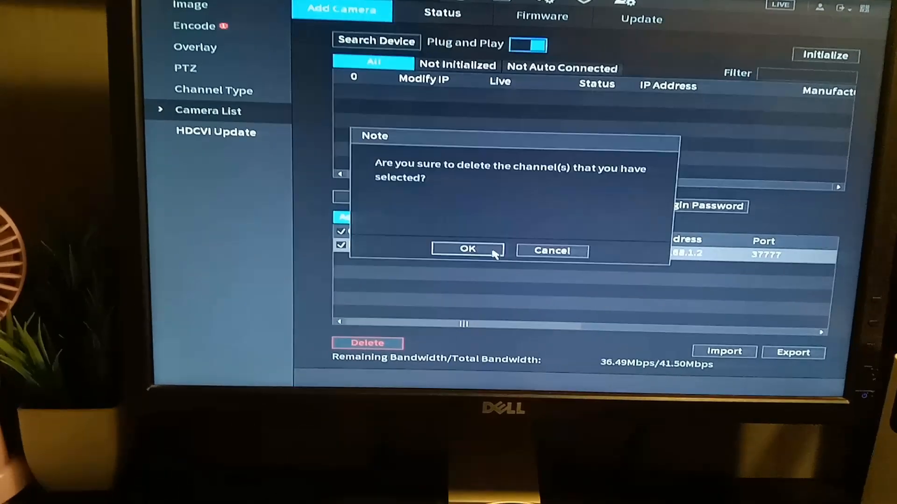
{"action": "left_click", "coordinate": [467, 250]}
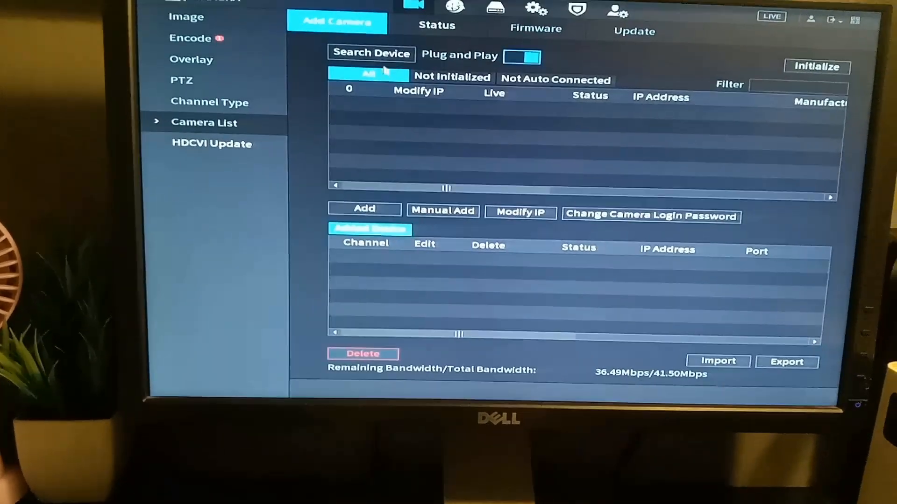
Step: Search devices to find 192.168.1.2, accept the not-uninitialized refusal, and select its row
{"action": "left_click", "coordinate": [370, 53]}
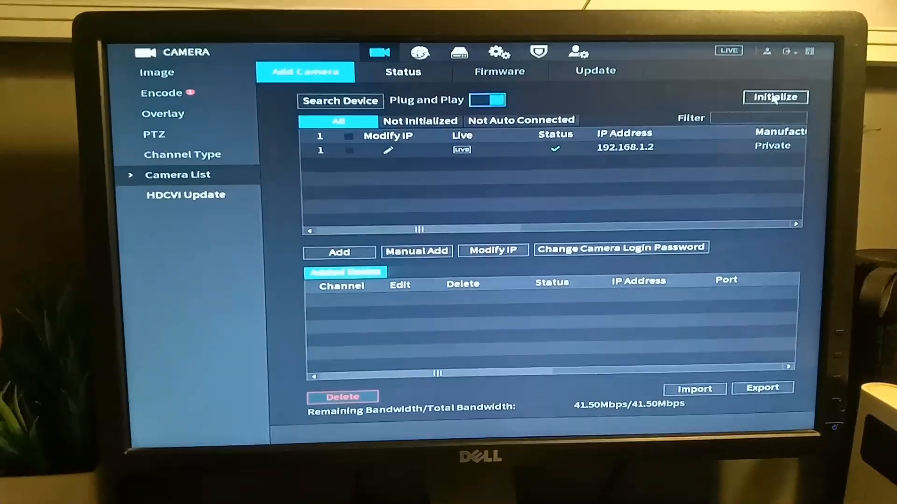
{"action": "left_click", "coordinate": [775, 96]}
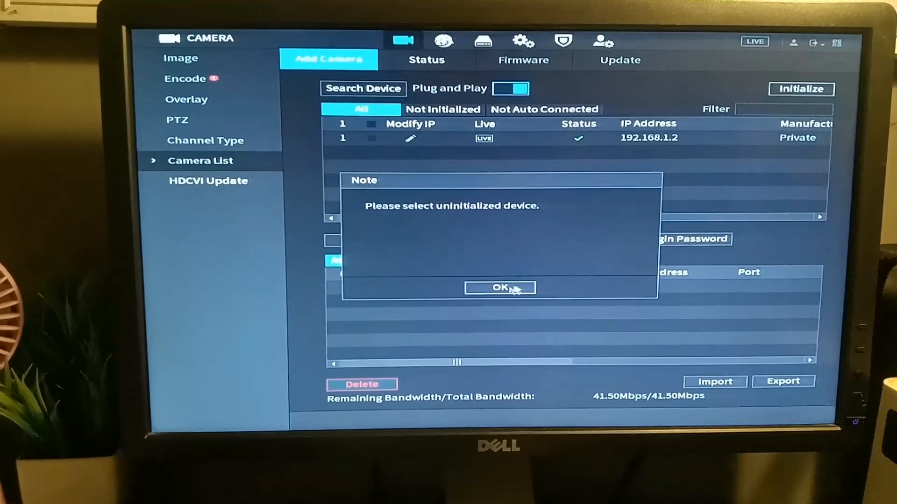
{"action": "left_click", "coordinate": [499, 287]}
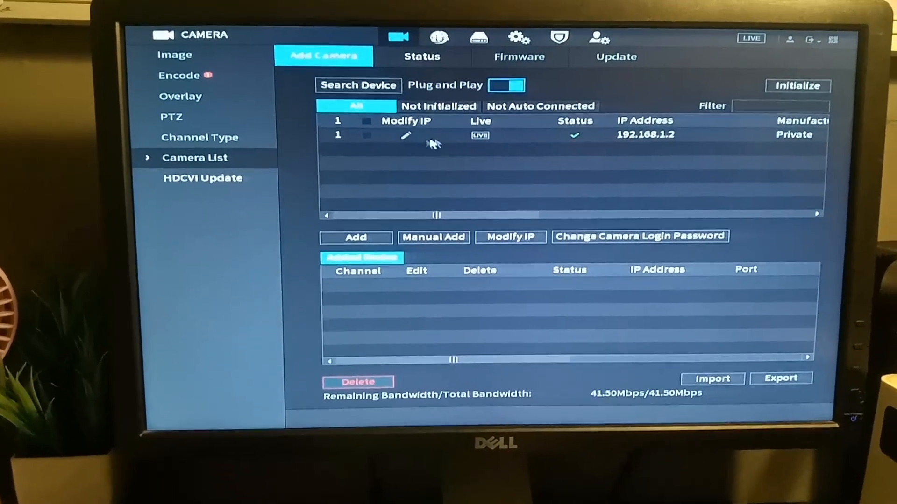
{"action": "left_click", "coordinate": [366, 135]}
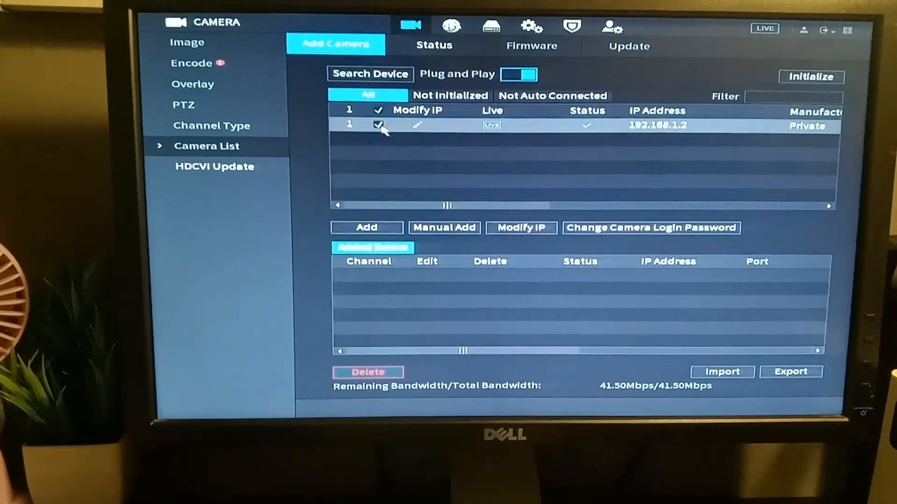